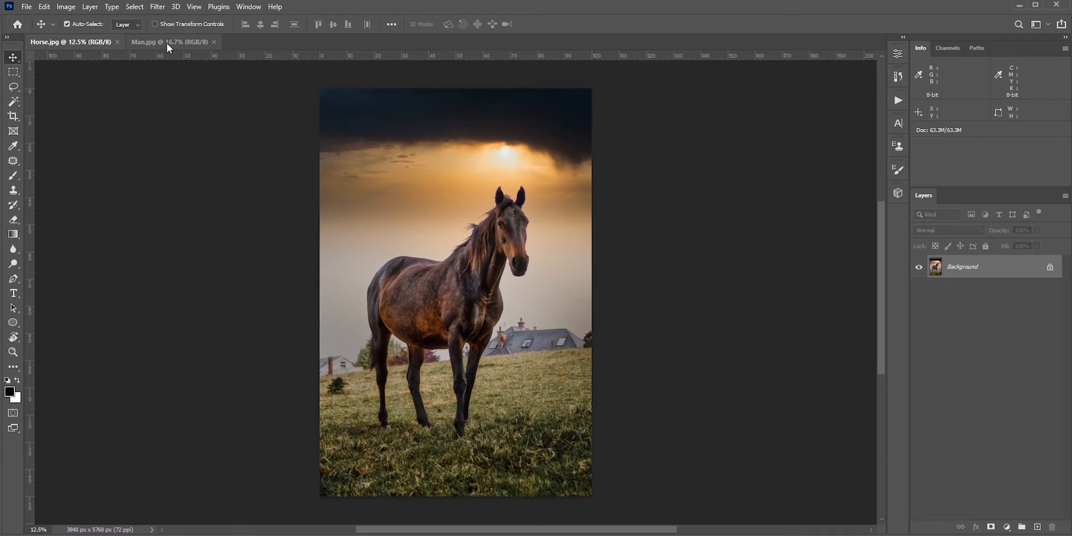
# Step: Switch to the soldier photo and continue tracing the Pen outline around the armored man
pyautogui.click(168, 41)
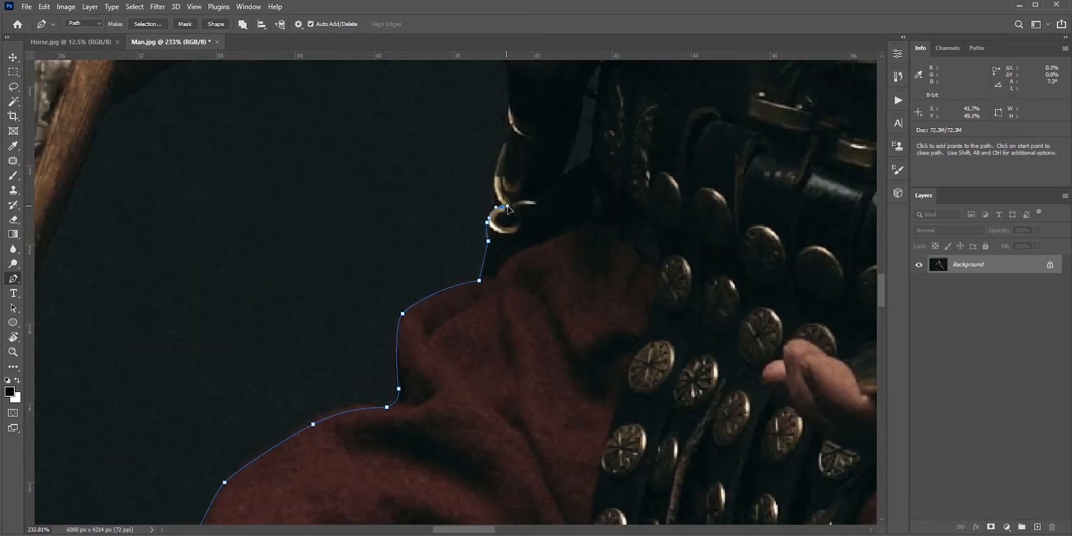
pyautogui.click(68, 41)
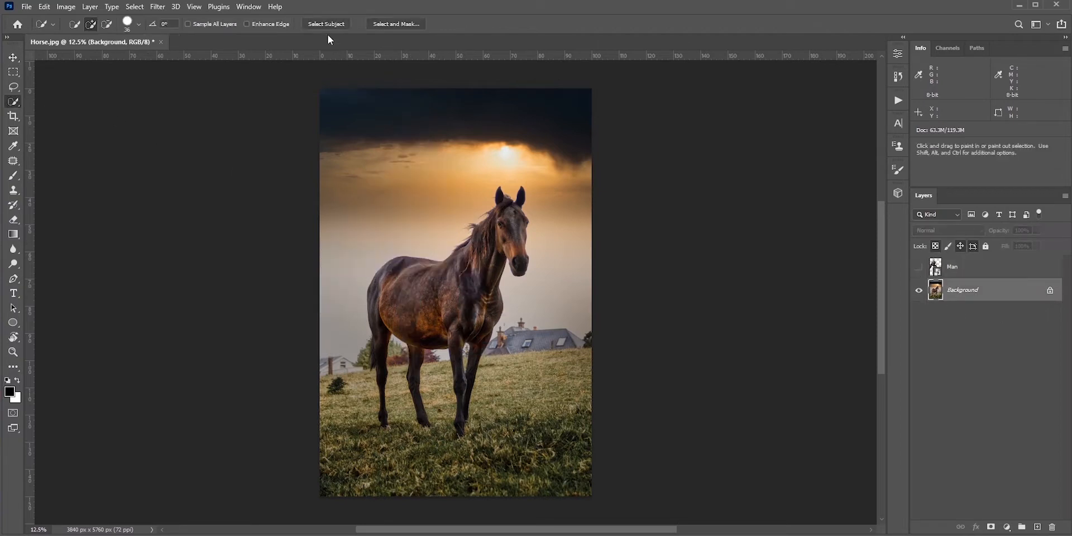
# Step: Select the horse subject, mask the man's legs behind it and shift him right astride the horse
pyautogui.click(919, 266)
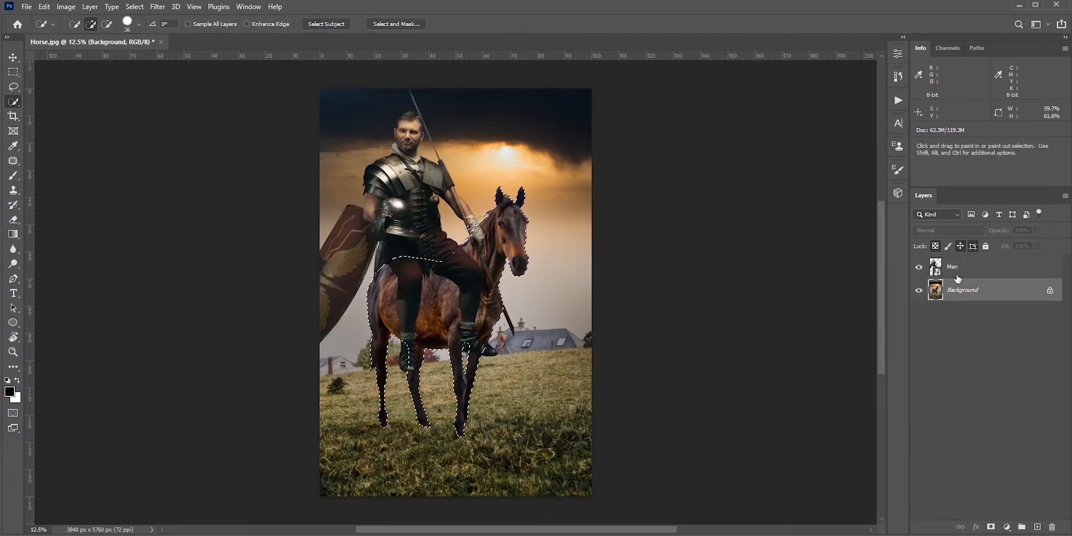
pyautogui.click(991, 526)
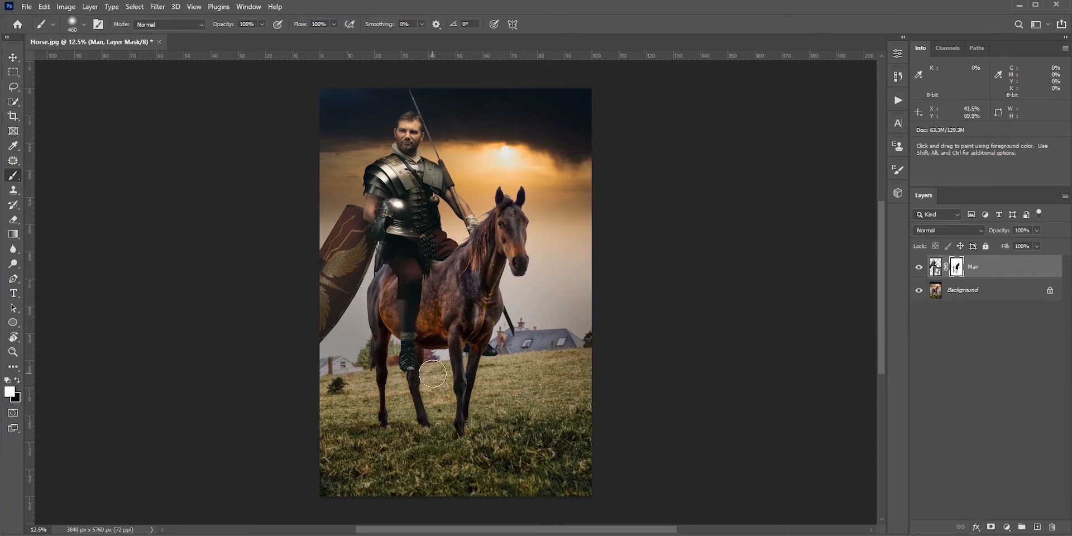
pyautogui.moveTo(431, 294); pyautogui.dragTo(496, 232)
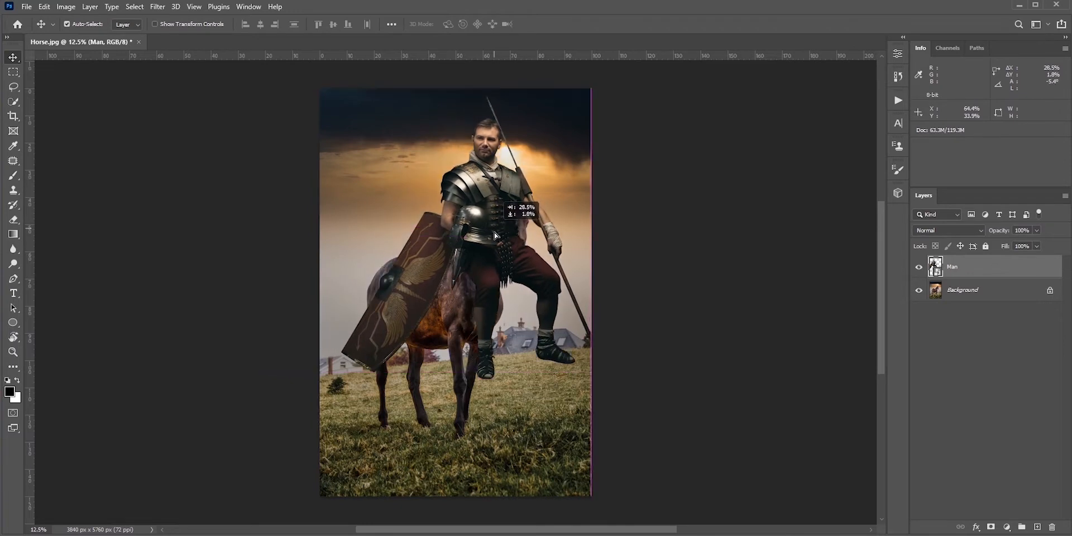
pyautogui.moveTo(496, 236); pyautogui.dragTo(493, 245)
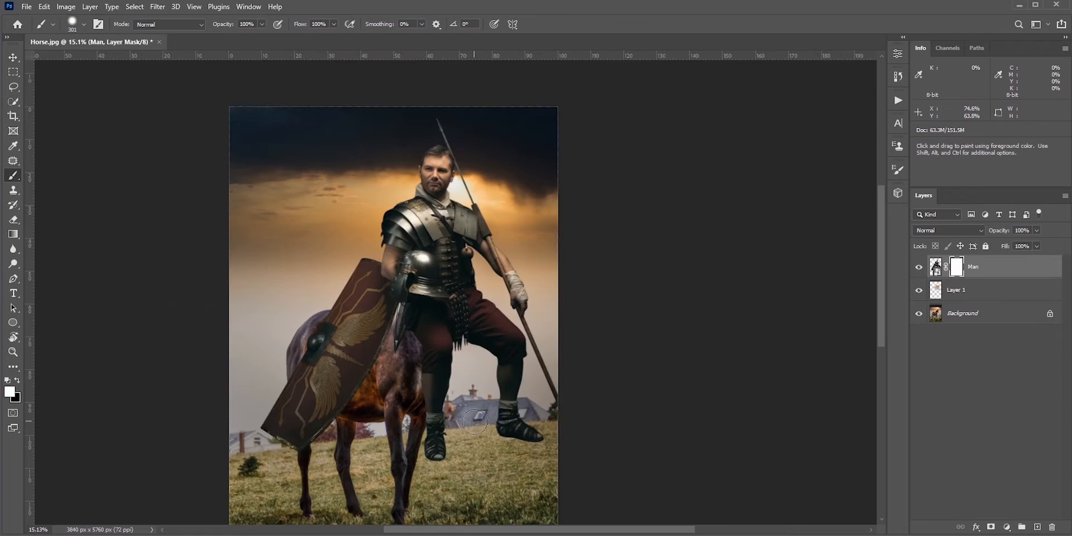
# Step: Brush the mask to blend the warrior's lower edge into the horse's body
pyautogui.moveTo(475, 422); pyautogui.dragTo(509, 335)
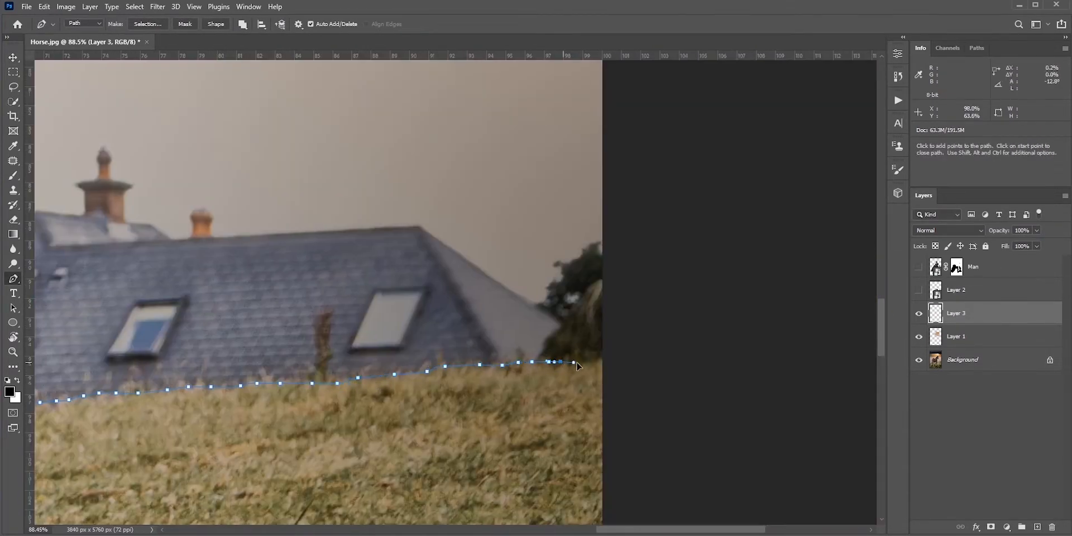
# Step: Finish the grass-line outline and clone-stamp over the leftover house edge along the grass
pyautogui.click(12, 190)
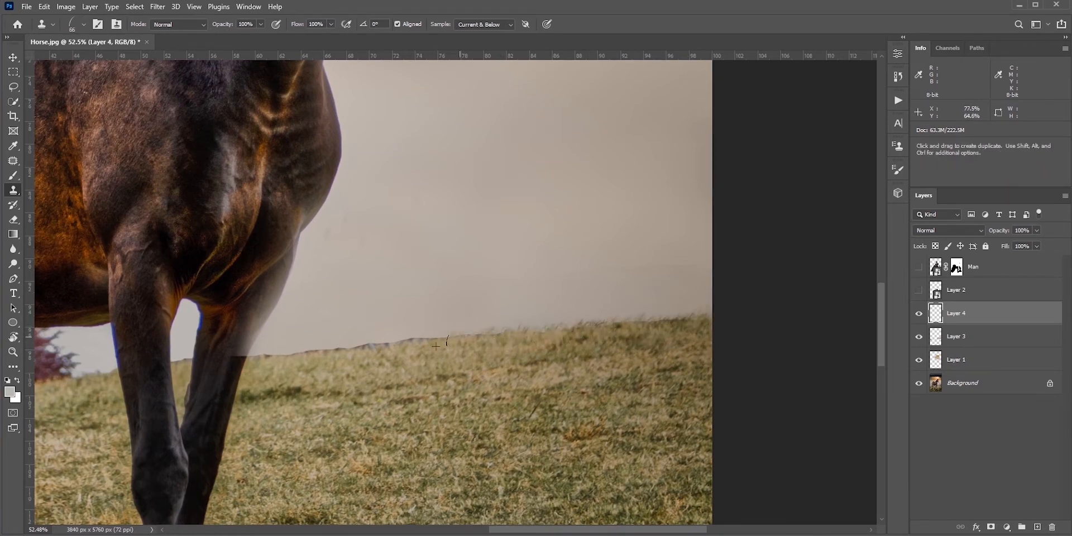
pyautogui.moveTo(438, 342); pyautogui.dragTo(510, 318)
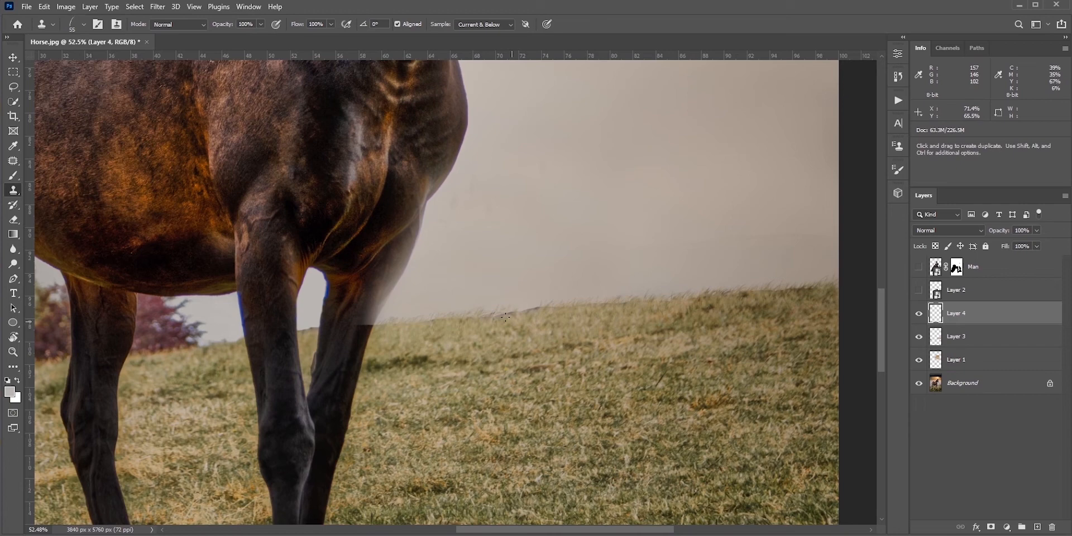
pyautogui.click(134, 7)
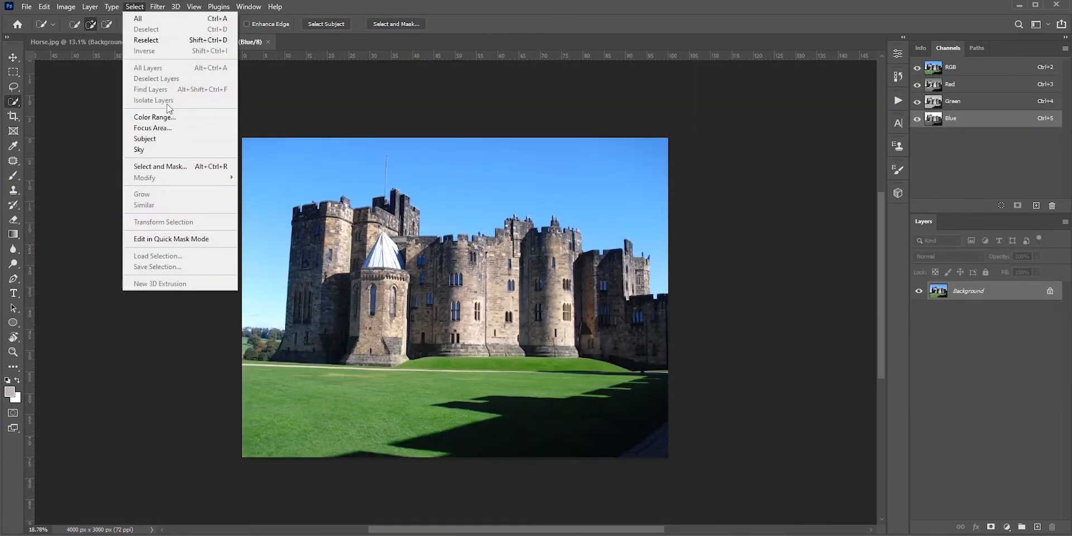
# Step: Select the castle sky with Color Range at lowered Fuzziness and position the castle behind the warrior
pyautogui.click(154, 117)
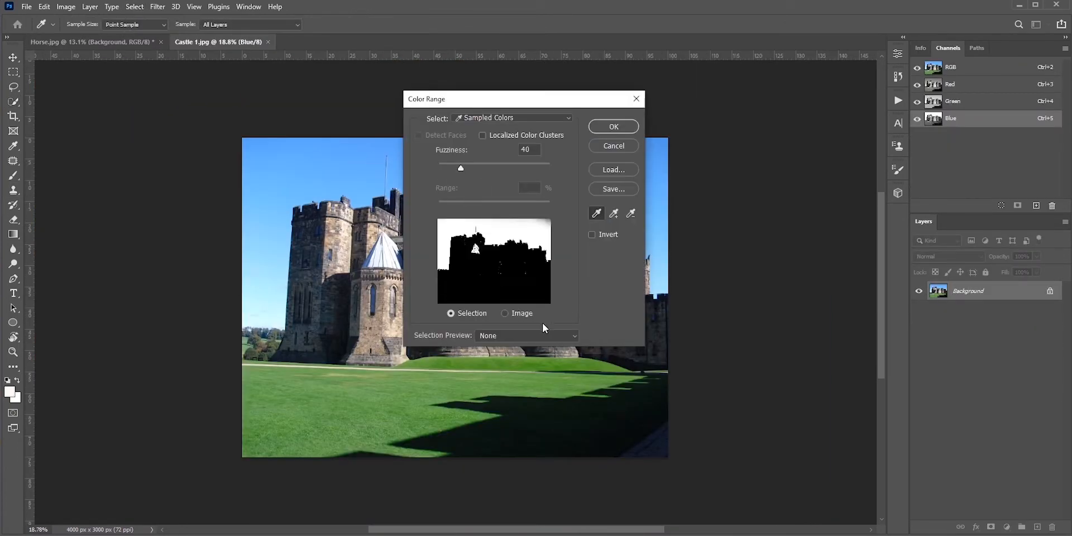
pyautogui.moveTo(523, 98); pyautogui.dragTo(738, 107)
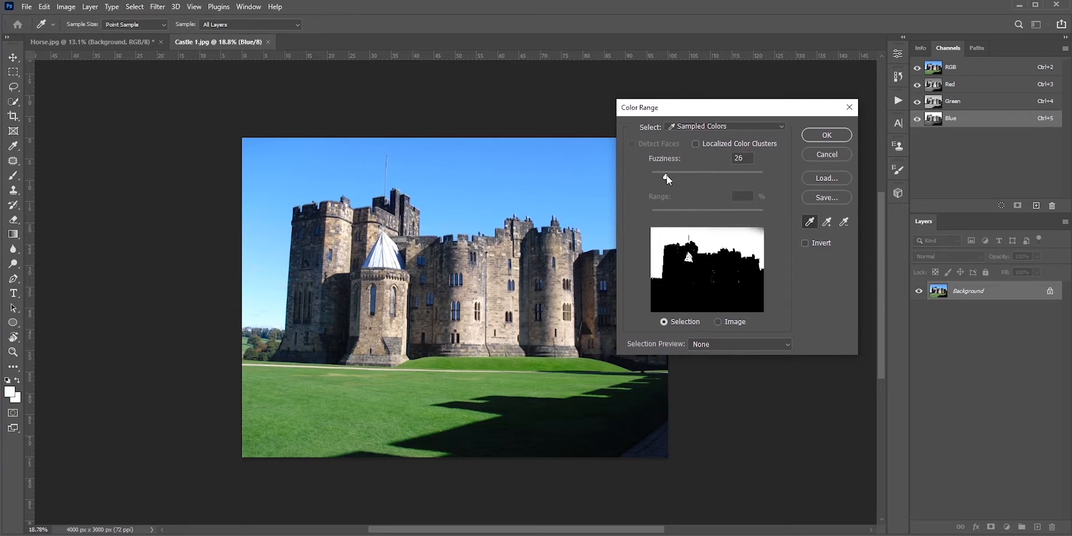
pyautogui.moveTo(667, 179); pyautogui.dragTo(673, 176)
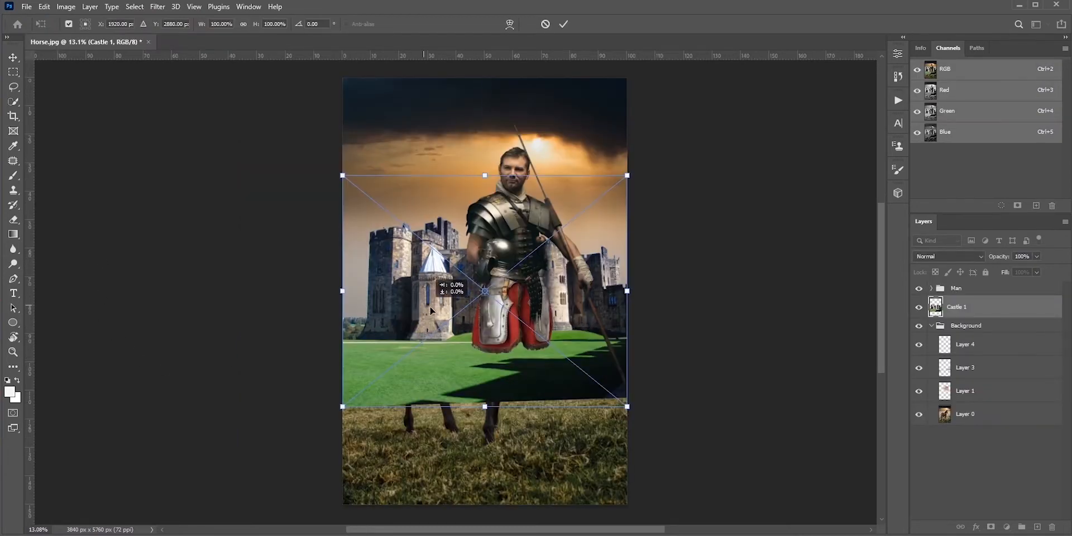
pyautogui.moveTo(483, 291); pyautogui.dragTo(644, 328)
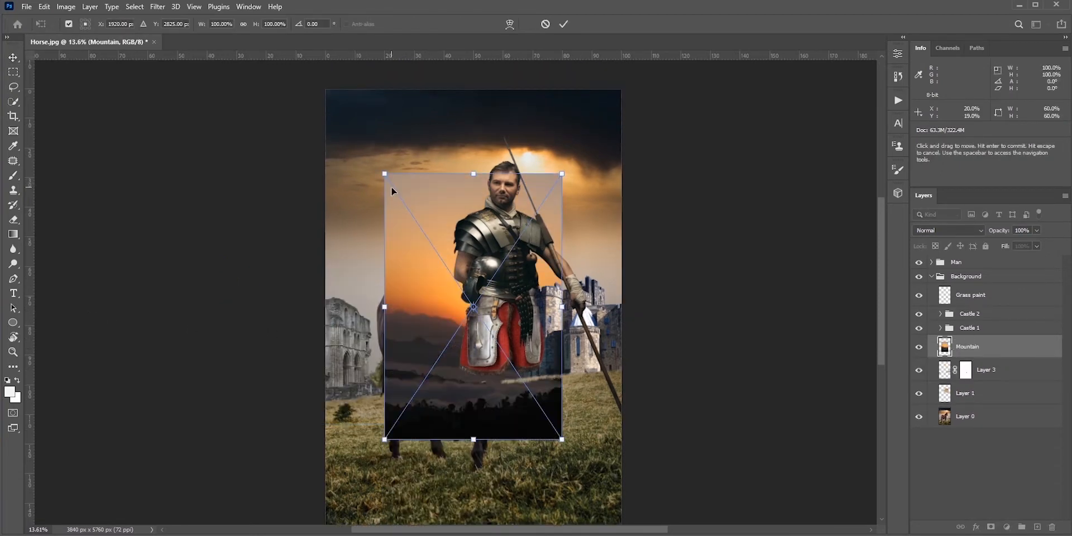
# Step: Scale the Mountain layer up with Free Transform so the sunset covers the sky
pyautogui.moveTo(384, 174); pyautogui.dragTo(325, 84)
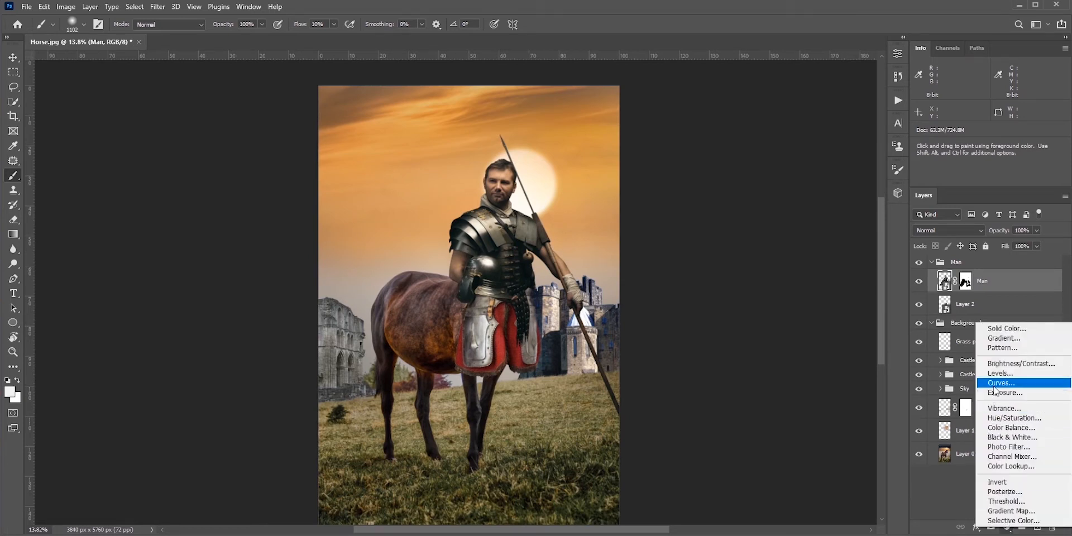
# Step: Add a Curves adjustment layer clipped to the Man group to tone the warrior
pyautogui.click(1001, 383)
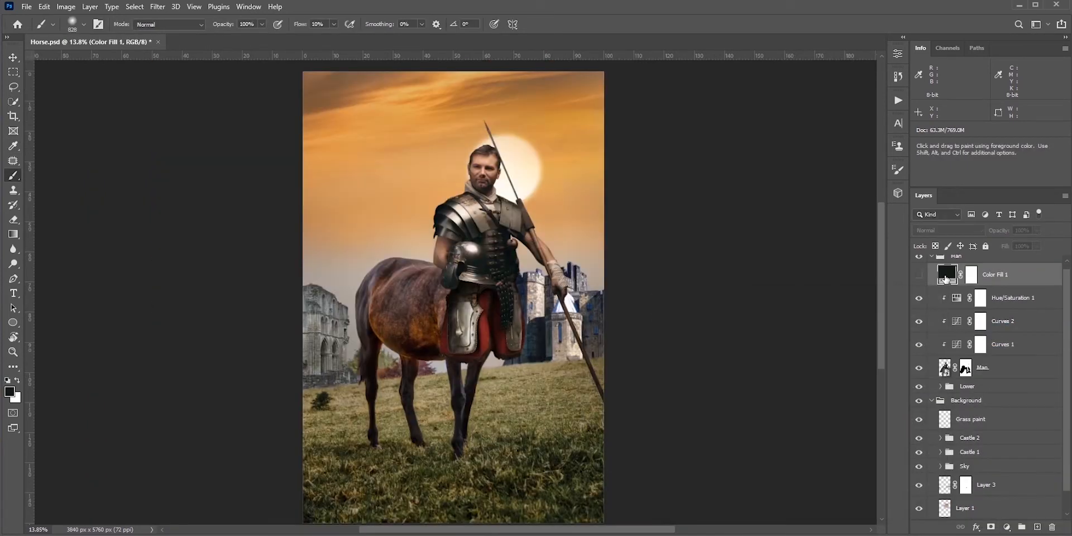
# Step: Recolour the Color Fill layer by sampling the orange sunset with the eyedropper
pyautogui.doubleClick(946, 275)
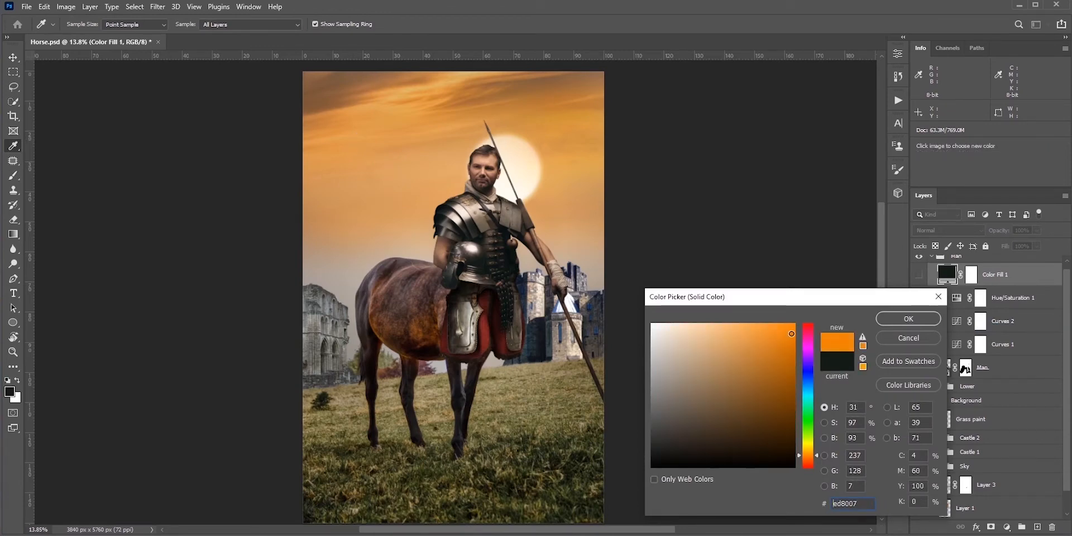
pyautogui.click(907, 318)
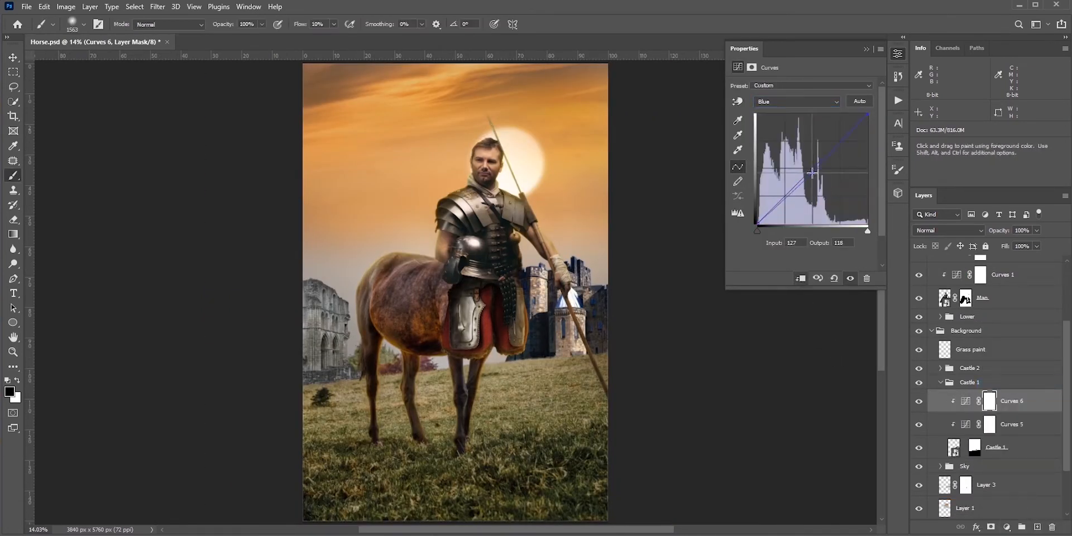
# Step: Duplicate Color Fill 1 for a second orange highlight layer on the warrior
pyautogui.click(947, 230)
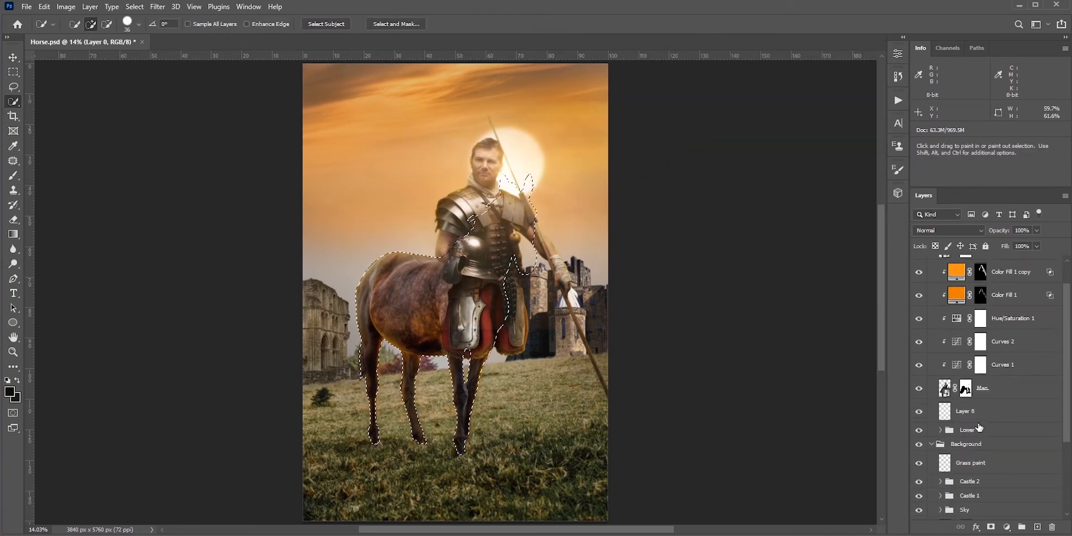
# Step: Apply the Gaussian Blur to the Multiply shadow on Layer 8 and fade its far end with the mask brush
pyautogui.click(965, 411)
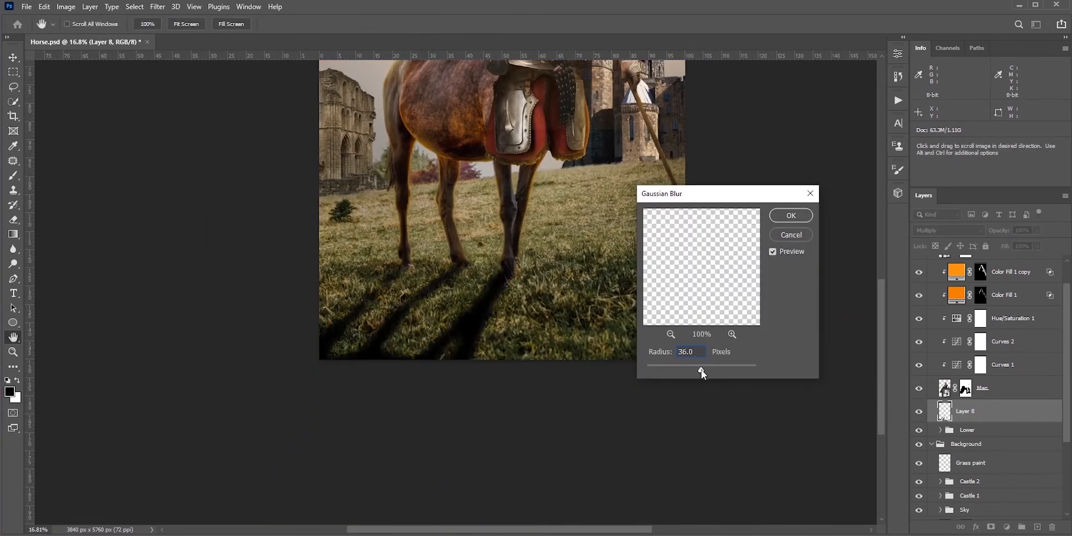
pyautogui.click(791, 215)
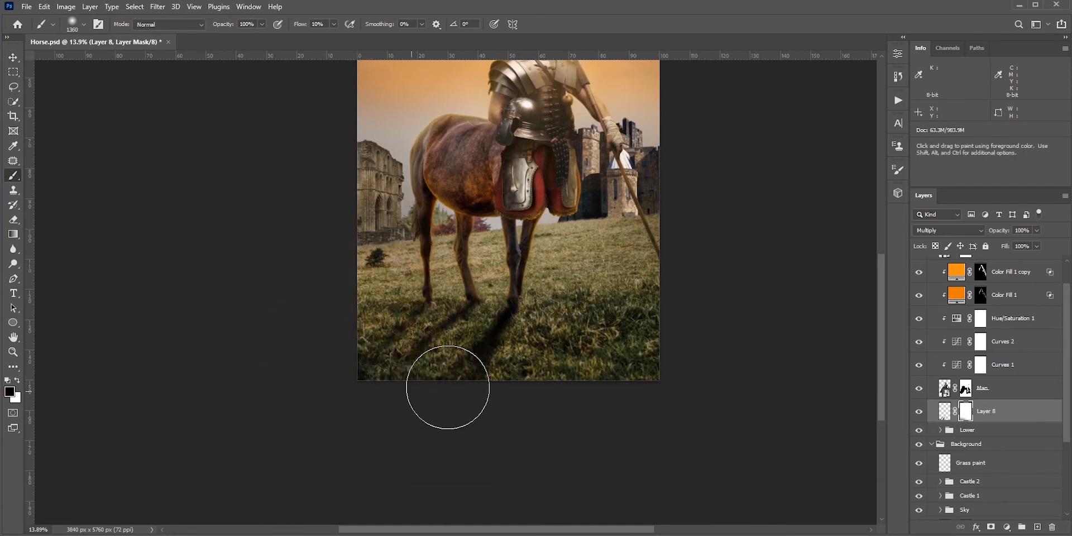
pyautogui.moveTo(448, 386); pyautogui.dragTo(639, 408)
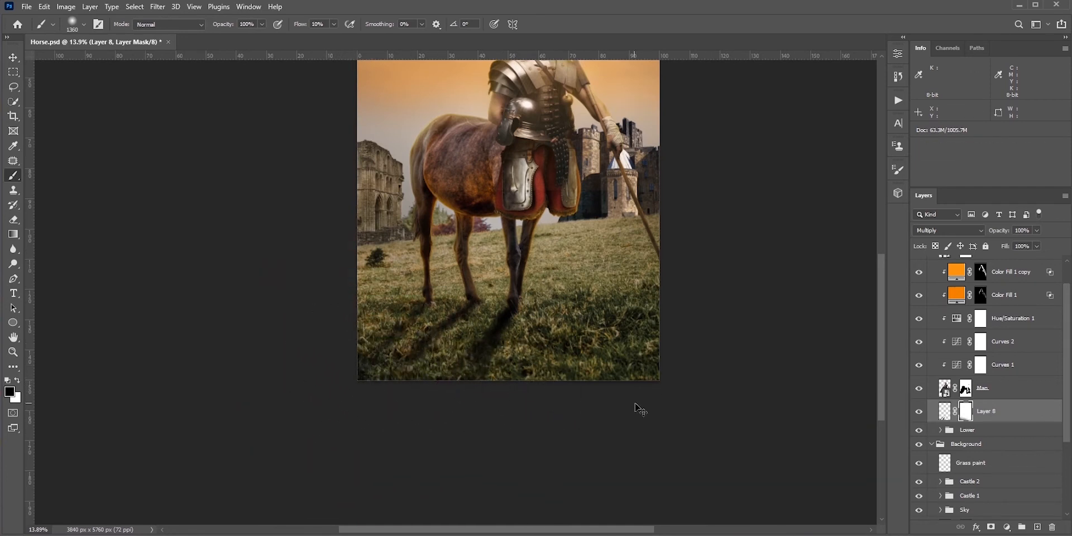